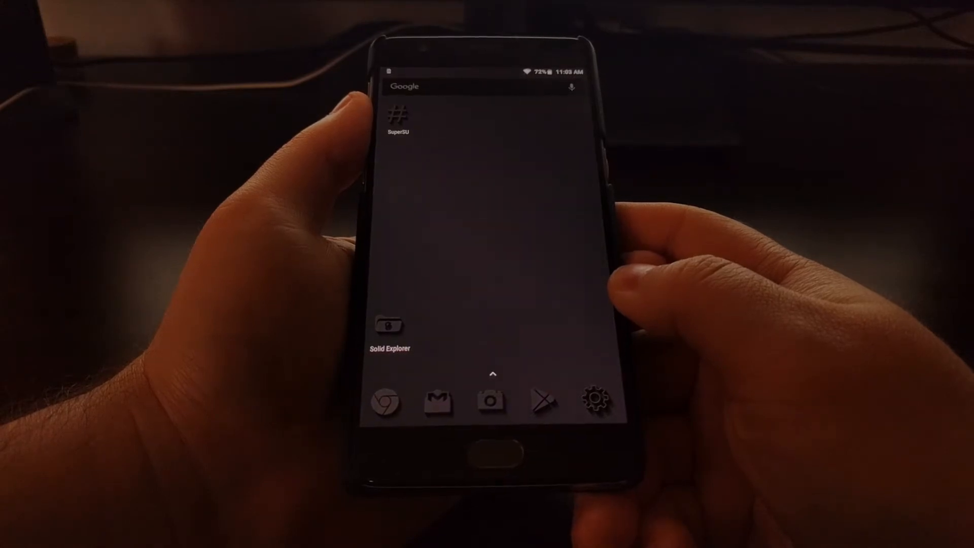
Go from the home screen into Settings and reach the Display page under Device.
{"action": "left_click", "coordinate": [595, 400]}
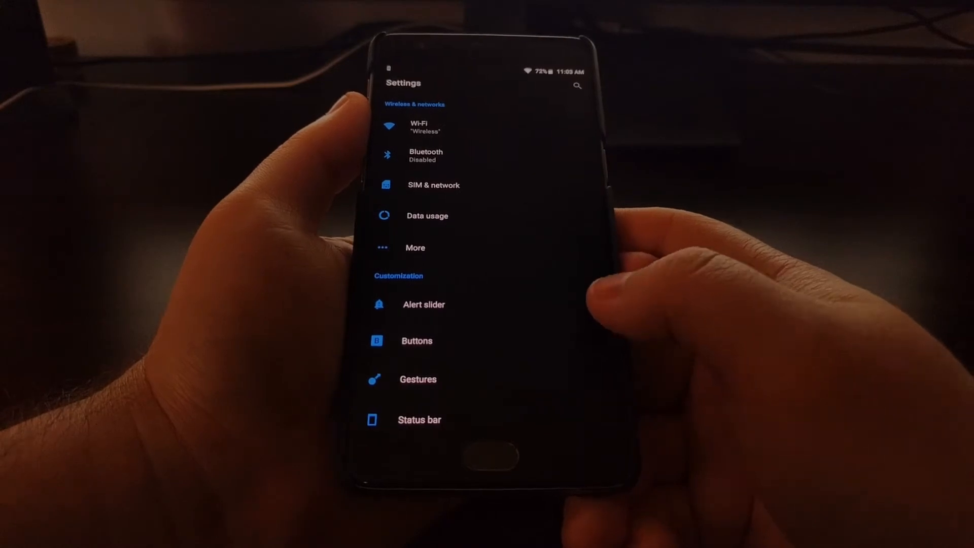
{"action": "scroll", "scroll_direction": "down", "scroll_amount": 3}
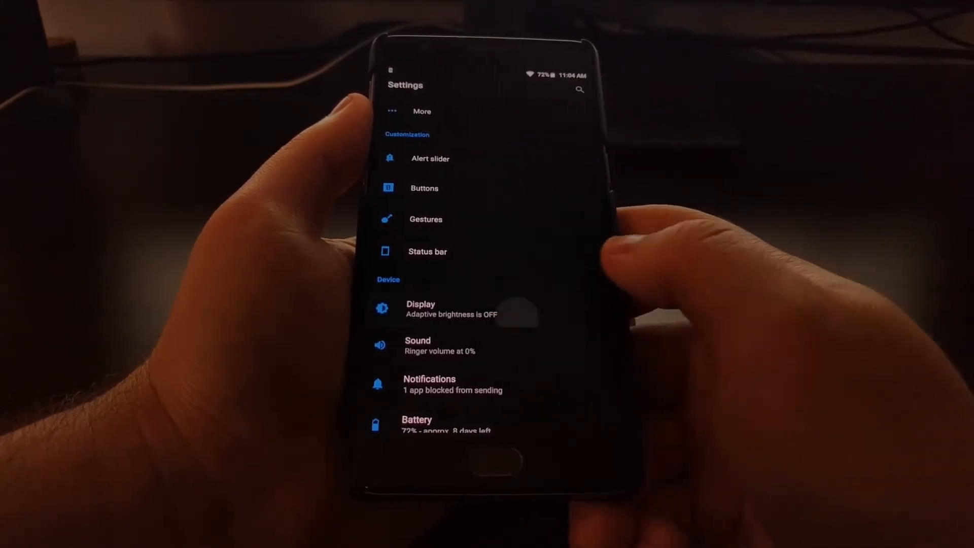
{"action": "left_click", "coordinate": [420, 309]}
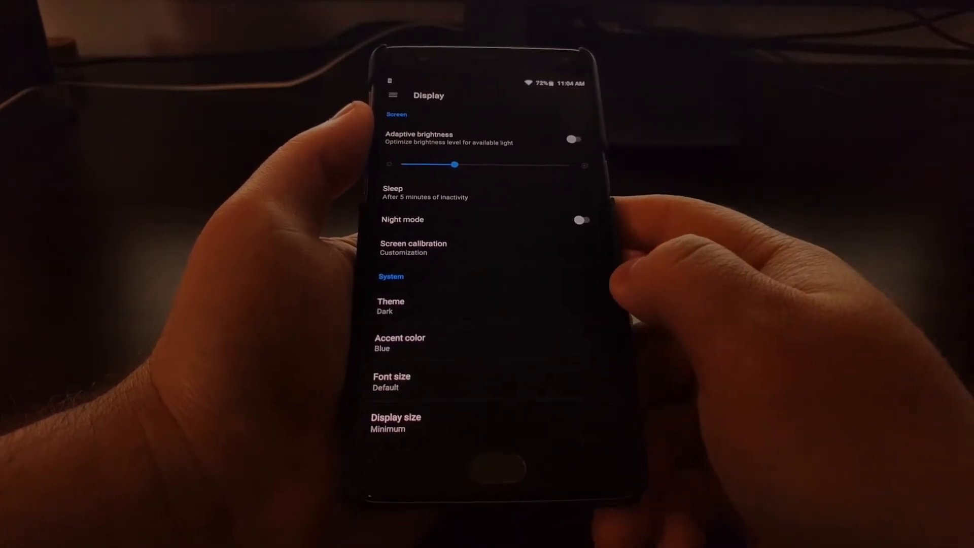
Enter Screen calibration and switch the display mode from Default to sRGB.
{"action": "left_click", "coordinate": [413, 248]}
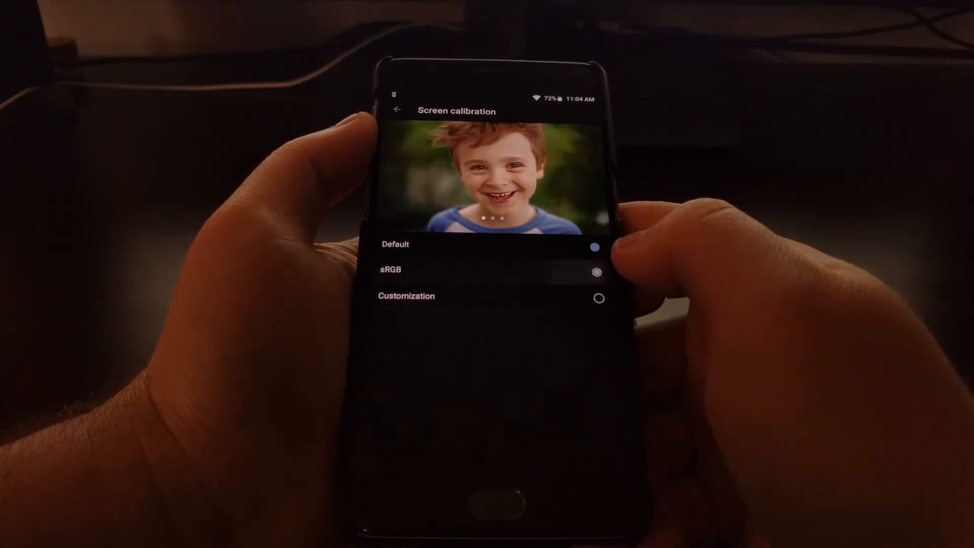
{"action": "left_click", "coordinate": [595, 273]}
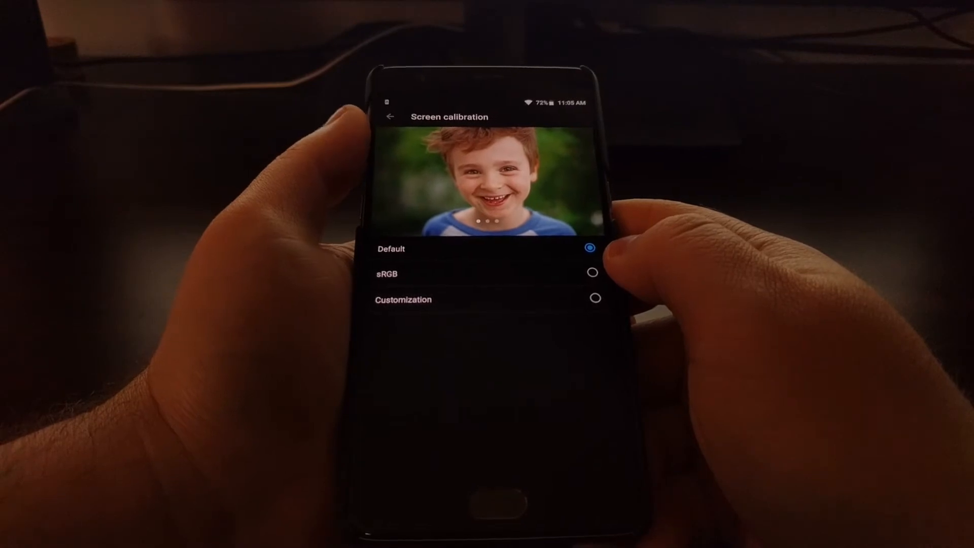
{"action": "left_click", "coordinate": [590, 276]}
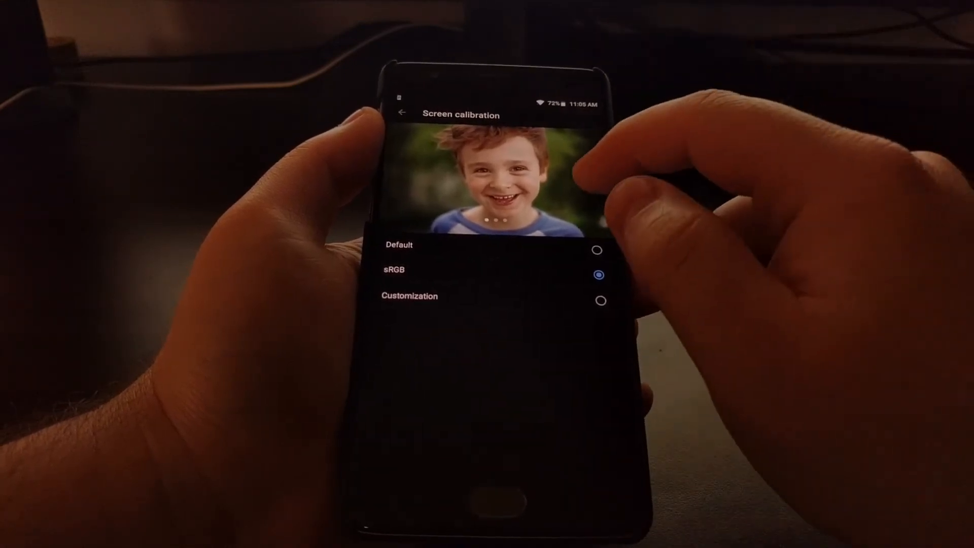
Browse the orchid and cloud sample photos while toggling modes, finishing back on sRGB.
{"action": "left_click", "coordinate": [597, 245]}
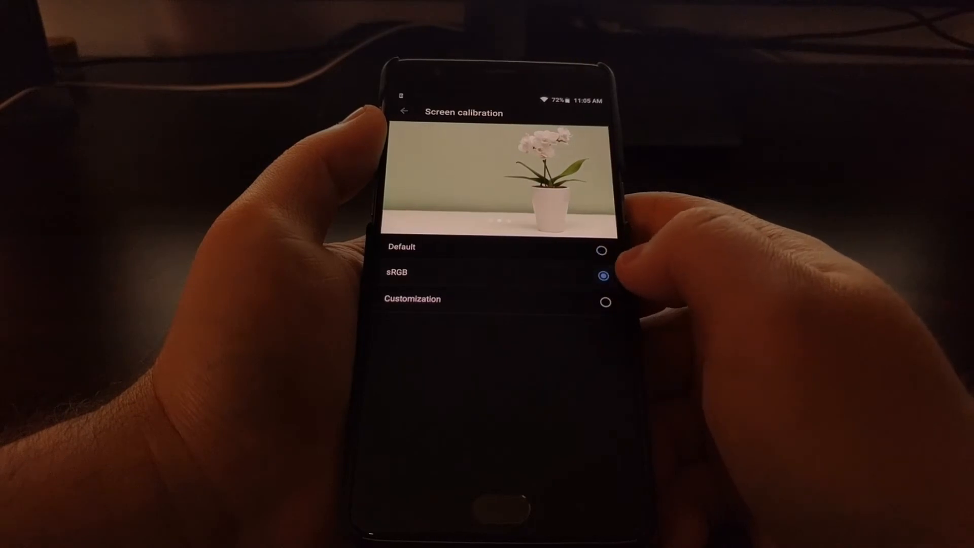
{"action": "left_click", "coordinate": [604, 302]}
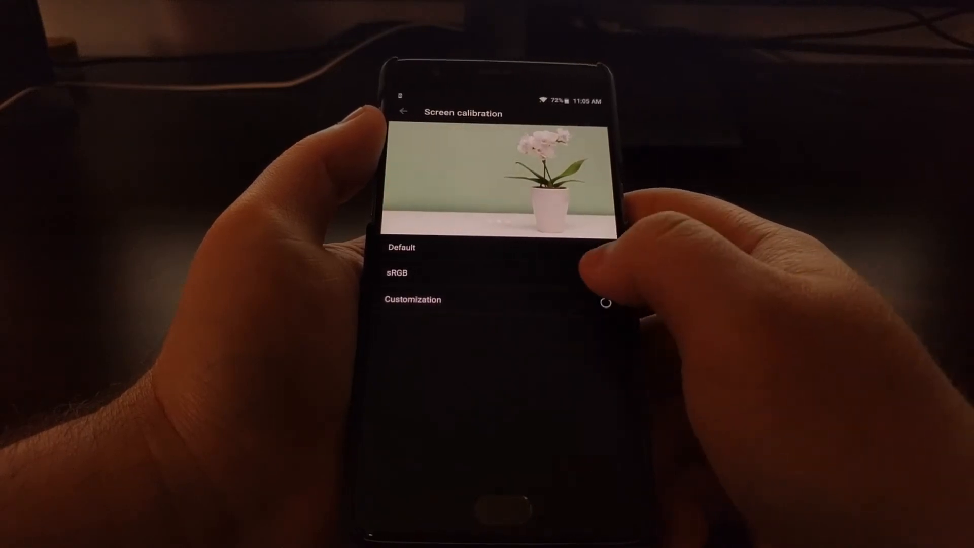
{"action": "left_click", "coordinate": [604, 276]}
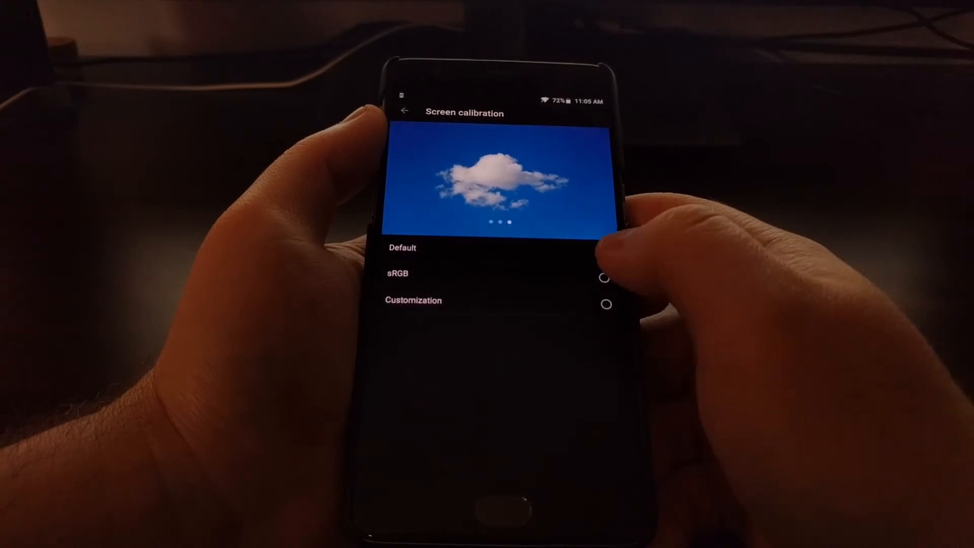
{"action": "left_click", "coordinate": [604, 277]}
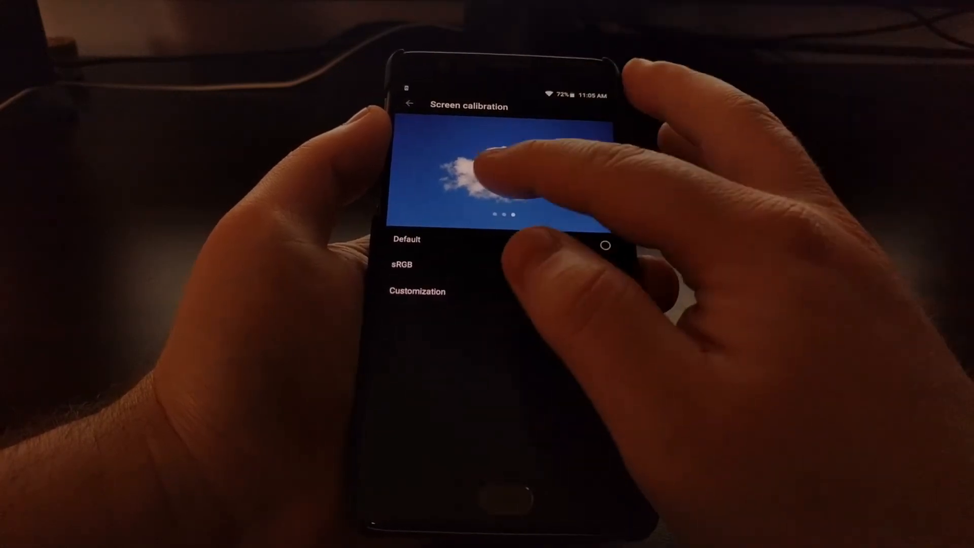
{"action": "left_click", "coordinate": [606, 259]}
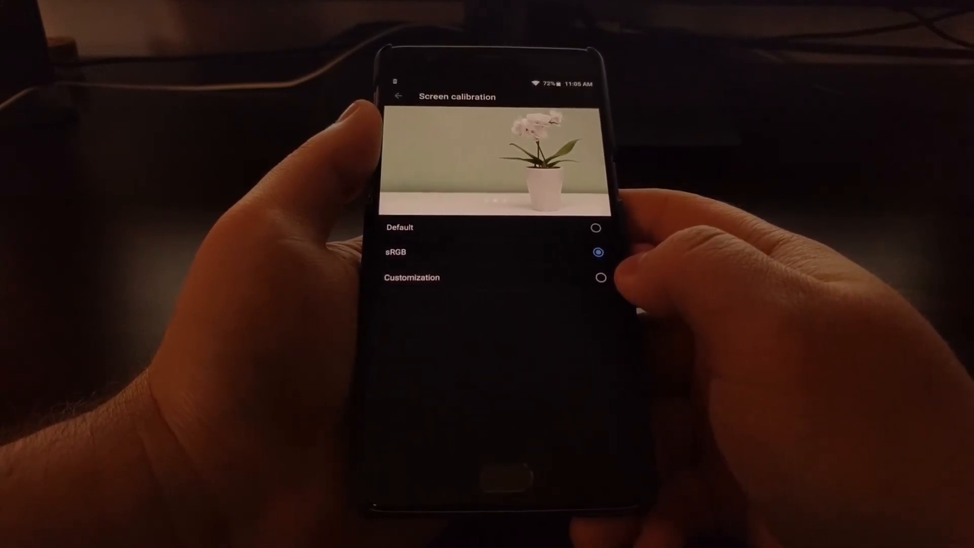
Try Customization with the slider at cold, middle, nearly warm and neutral, then return to Default.
{"action": "left_click", "coordinate": [599, 277]}
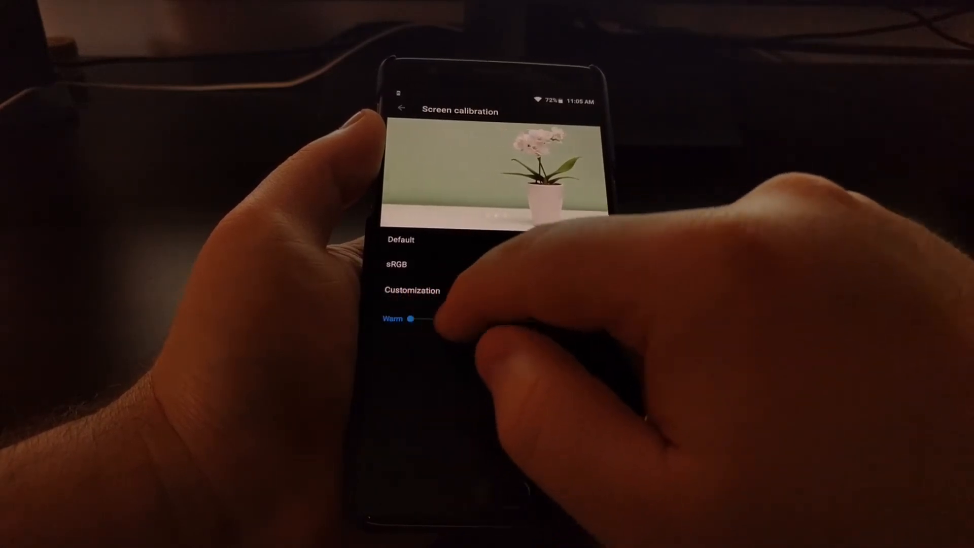
{"action": "left_click_drag", "start_coordinate": [410, 318], "coordinate": [497, 318]}
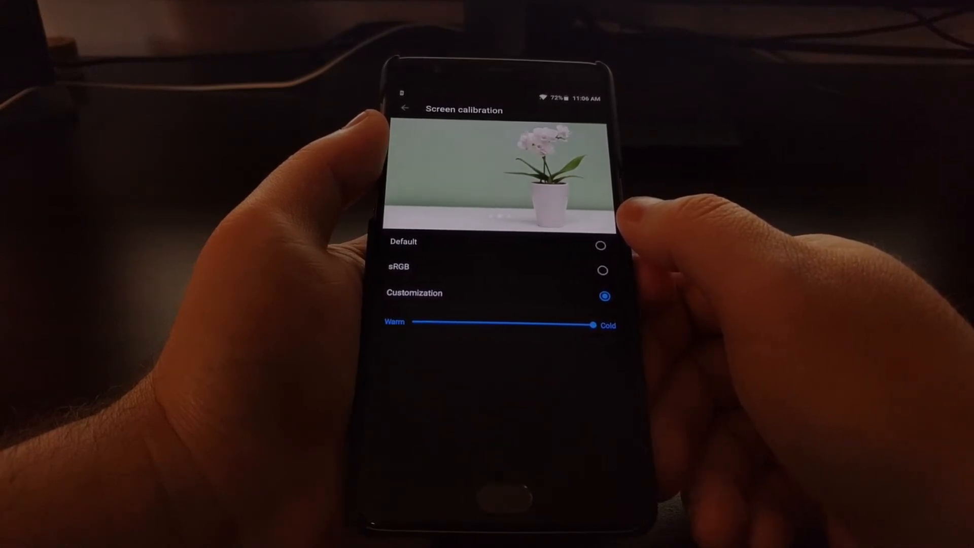
{"action": "left_click_drag", "start_coordinate": [594, 326], "coordinate": [503, 325]}
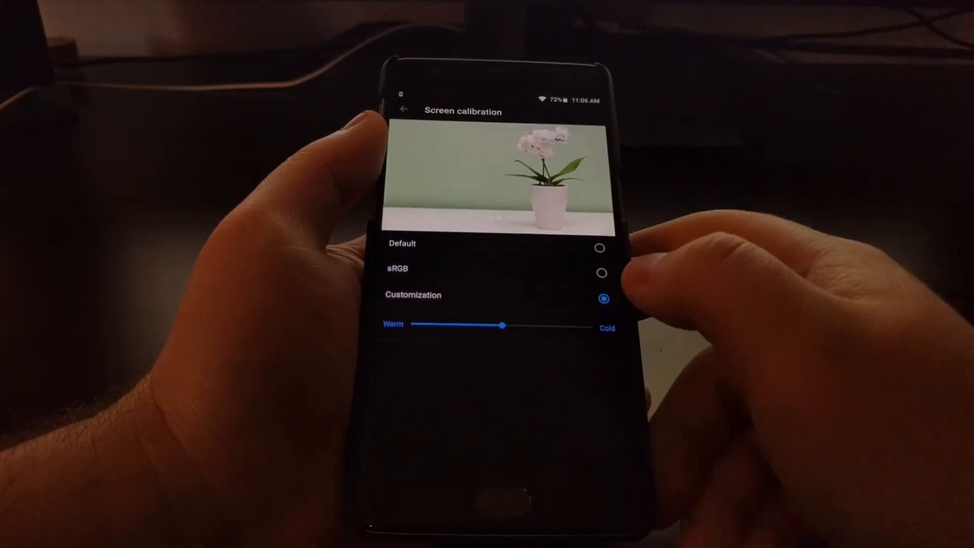
{"action": "left_click_drag", "start_coordinate": [503, 324], "coordinate": [419, 324]}
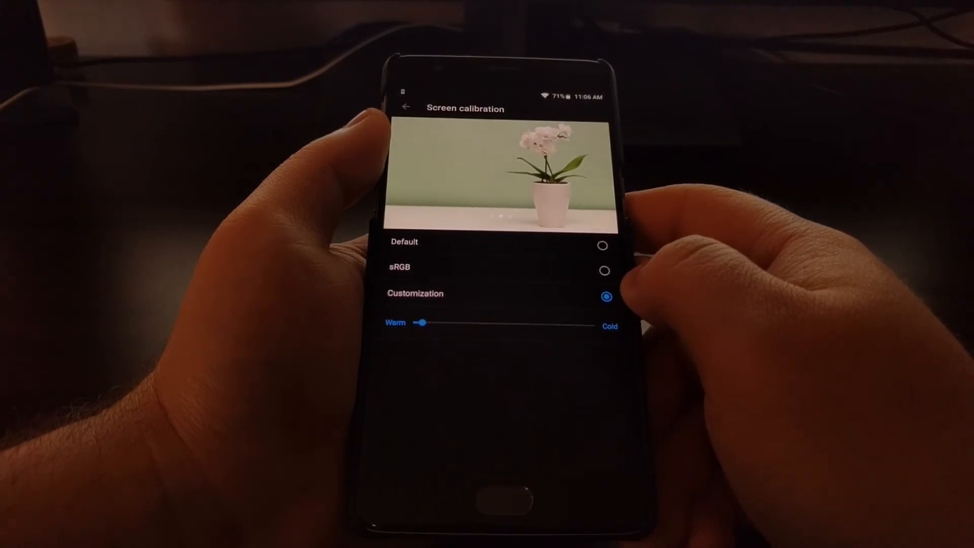
{"action": "left_click_drag", "start_coordinate": [423, 323], "coordinate": [502, 323]}
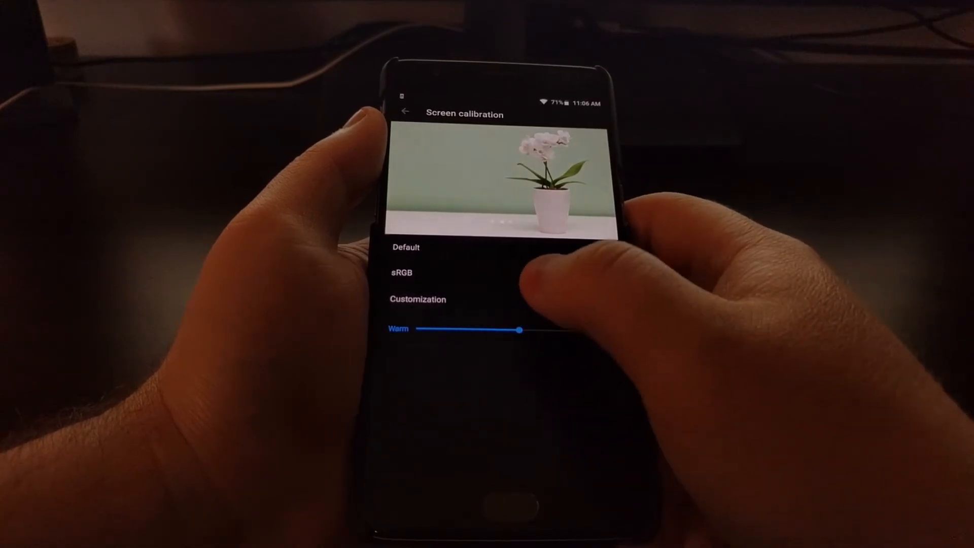
{"action": "left_click_drag", "start_coordinate": [518, 330], "coordinate": [491, 330]}
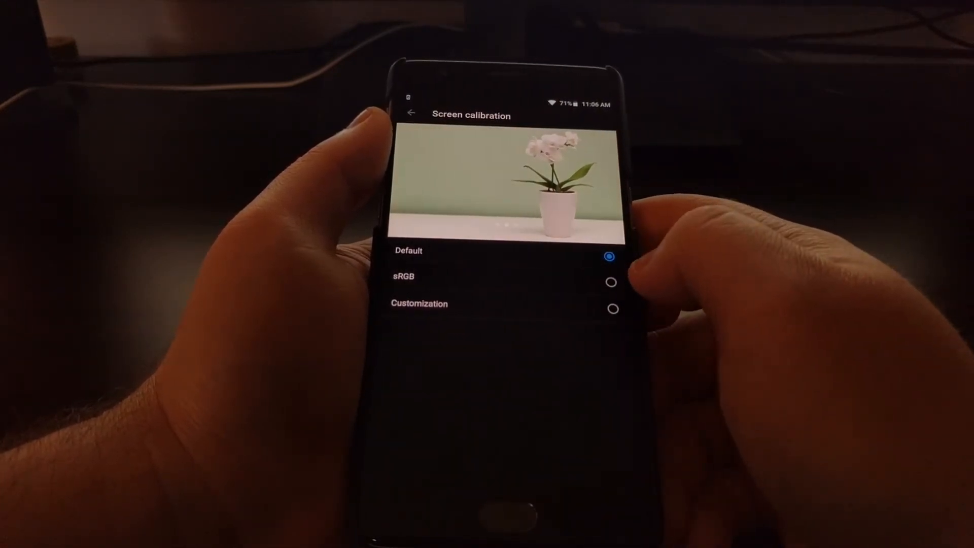
Briefly compare sRGB, return to Default, and bring back the portrait sample photo.
{"action": "left_click", "coordinate": [611, 283]}
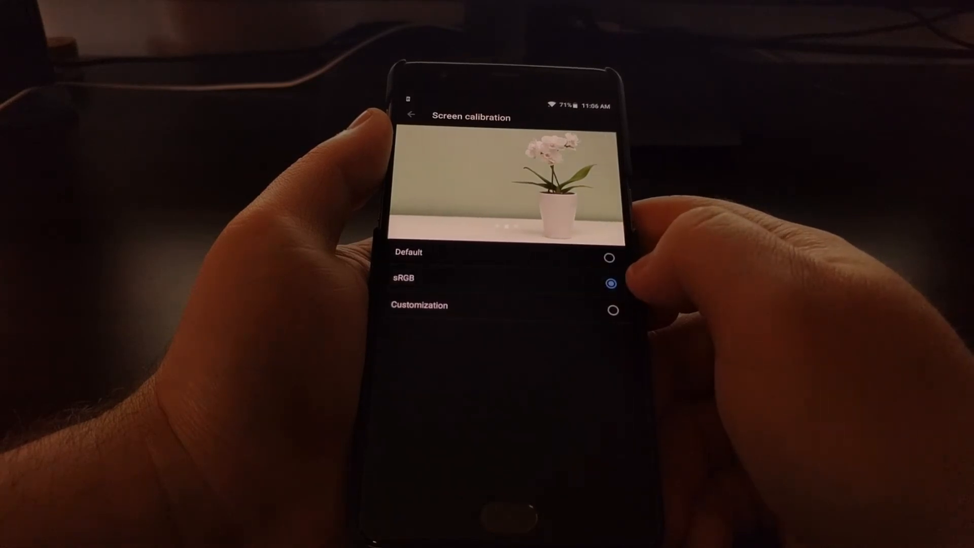
{"action": "left_click", "coordinate": [419, 305]}
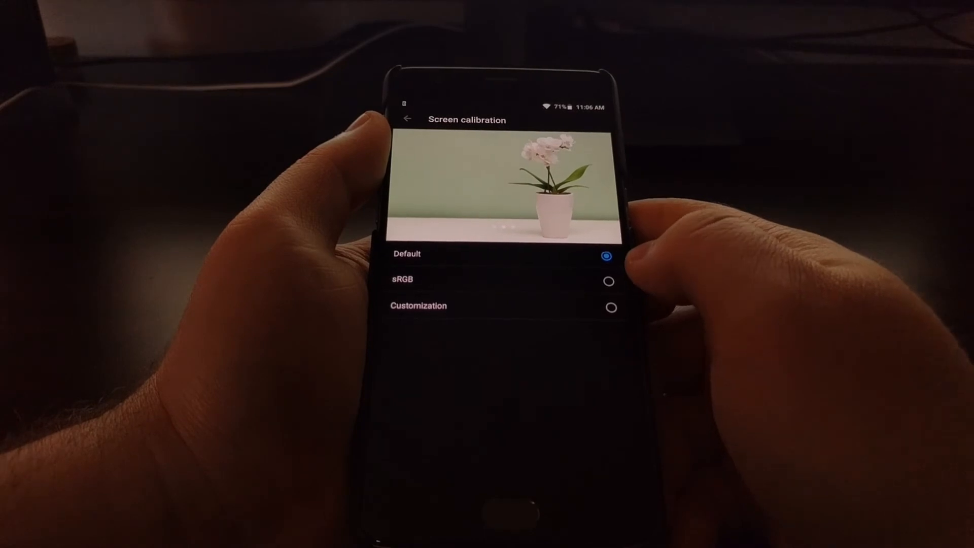
{"action": "left_click", "coordinate": [608, 278]}
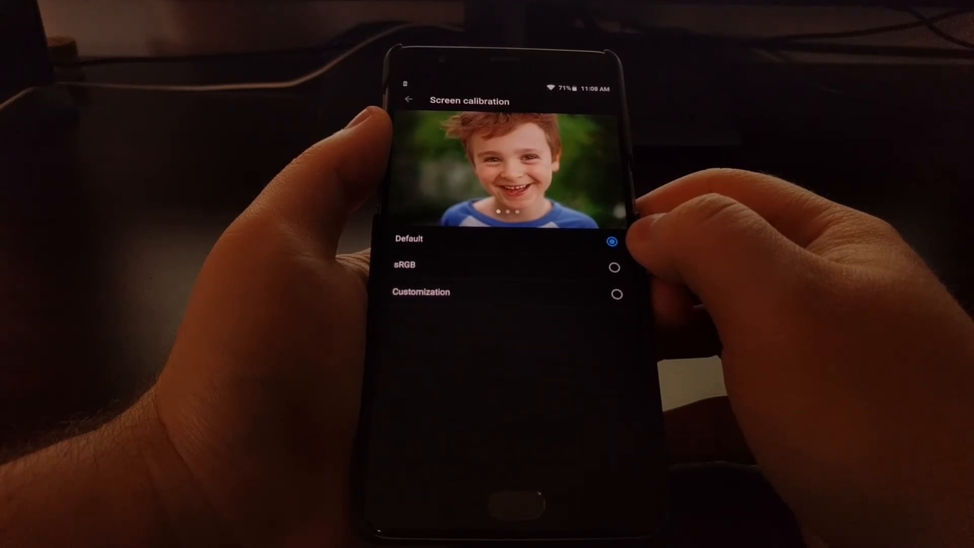
Compare sRGB, Default and Customization warm/middle on the portrait, then settle on sRGB.
{"action": "left_click", "coordinate": [615, 271]}
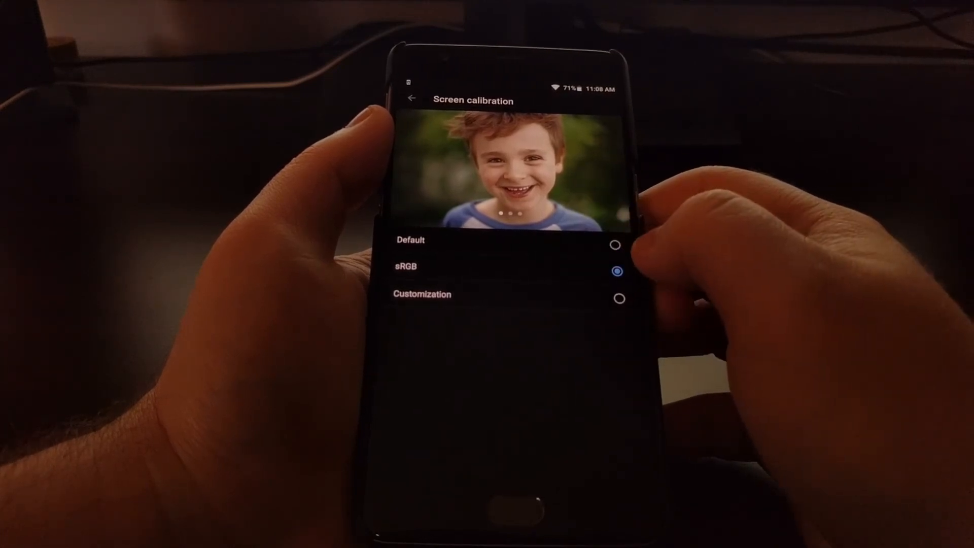
{"action": "left_click", "coordinate": [615, 244]}
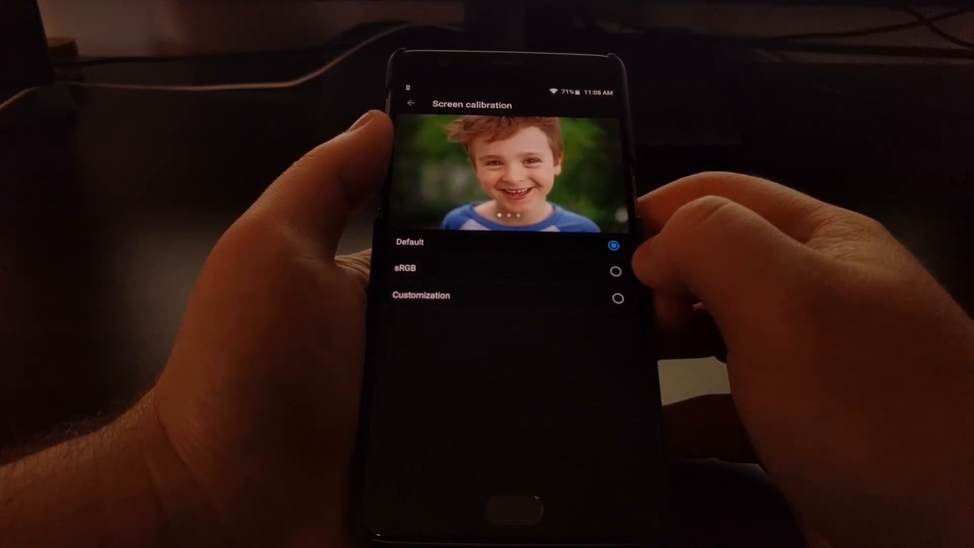
{"action": "left_click", "coordinate": [615, 298]}
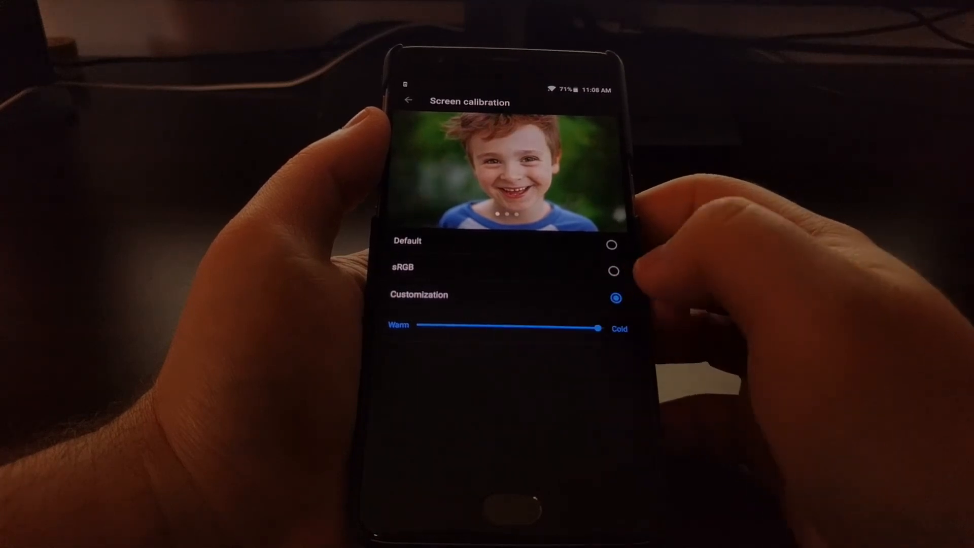
{"action": "left_click_drag", "start_coordinate": [597, 327], "coordinate": [433, 326]}
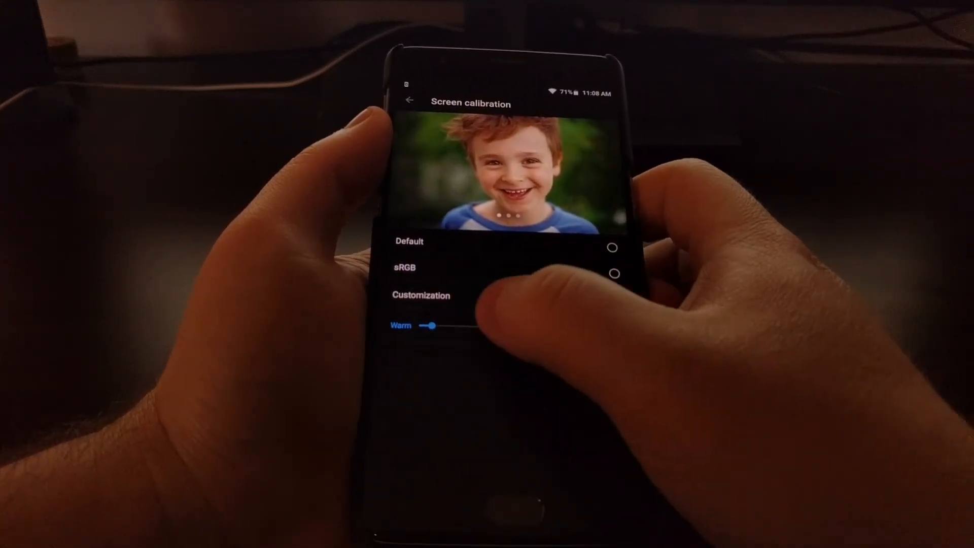
{"action": "left_click_drag", "start_coordinate": [432, 325], "coordinate": [525, 327]}
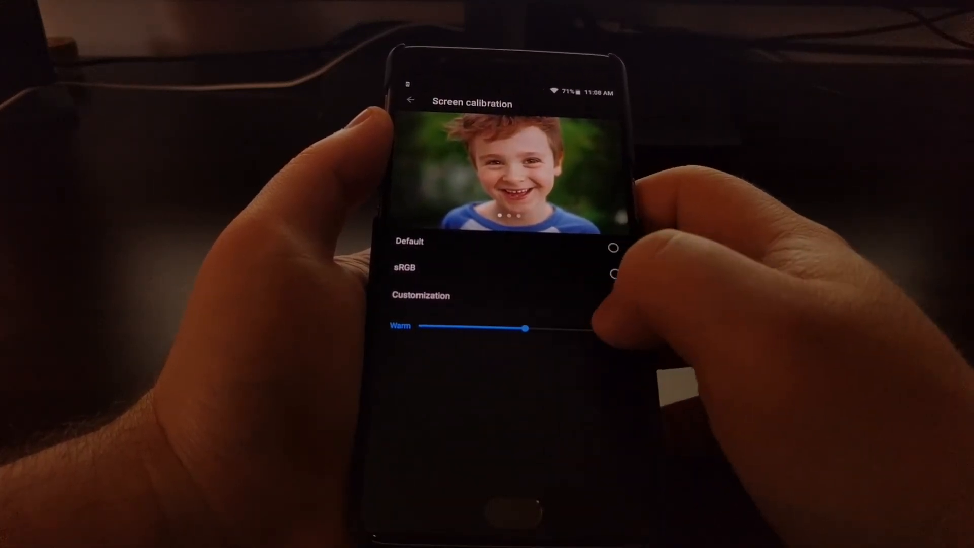
{"action": "left_click", "coordinate": [623, 276]}
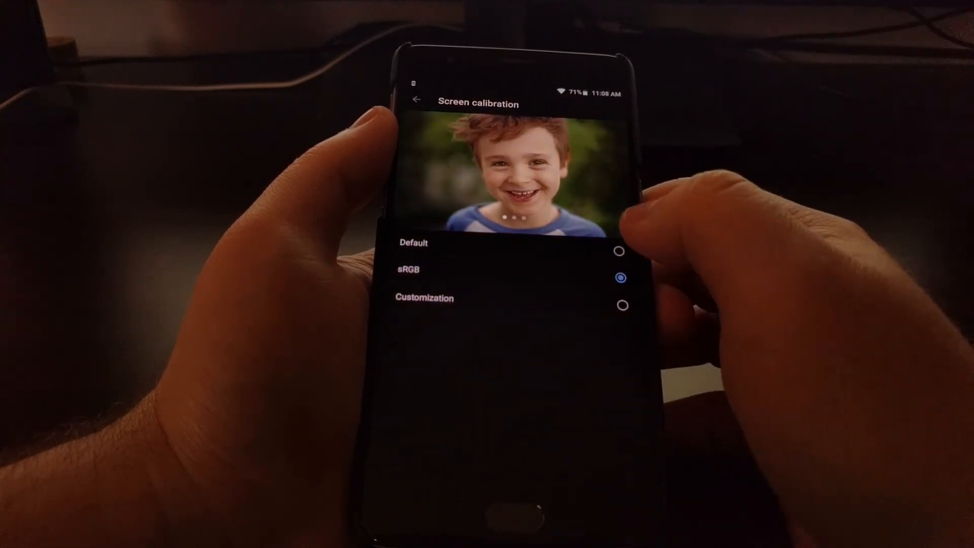